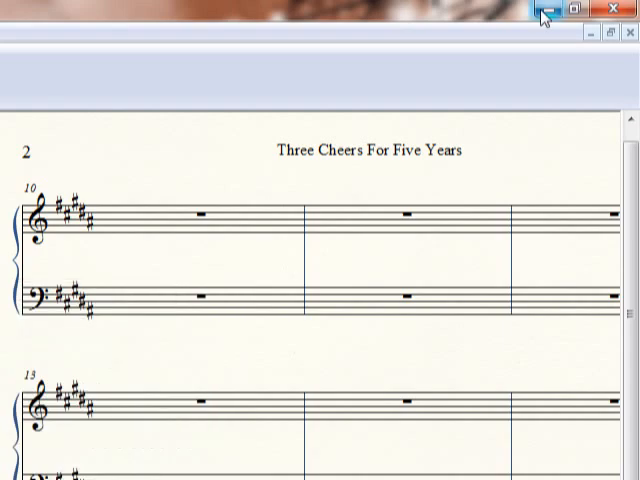
mouse_move(542, 18)
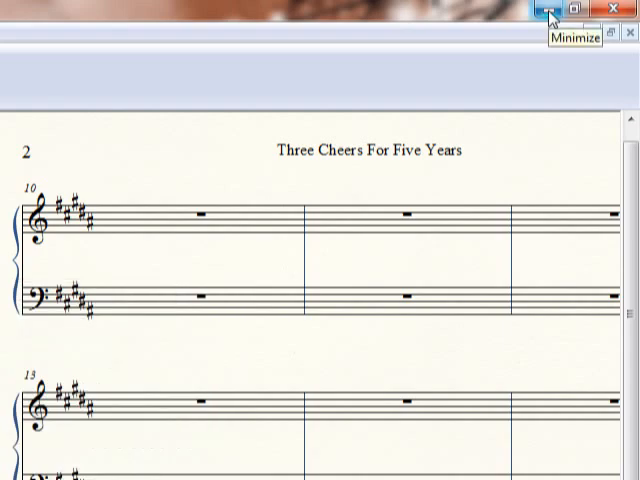
- Minimize the Finale score window and select the sheet-music PDF on the desktop
left_click(545, 9)
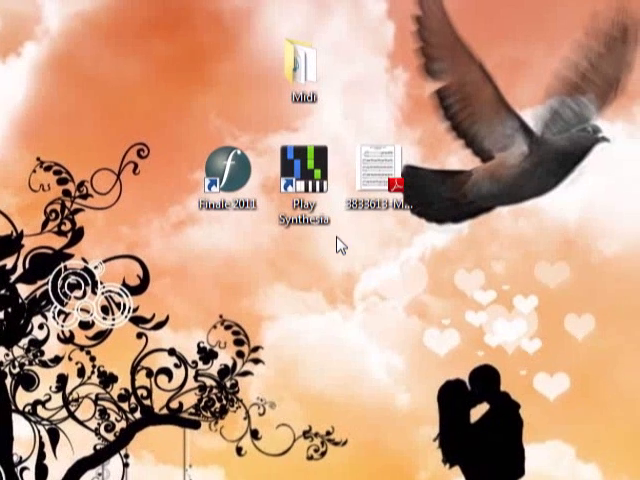
left_click(383, 172)
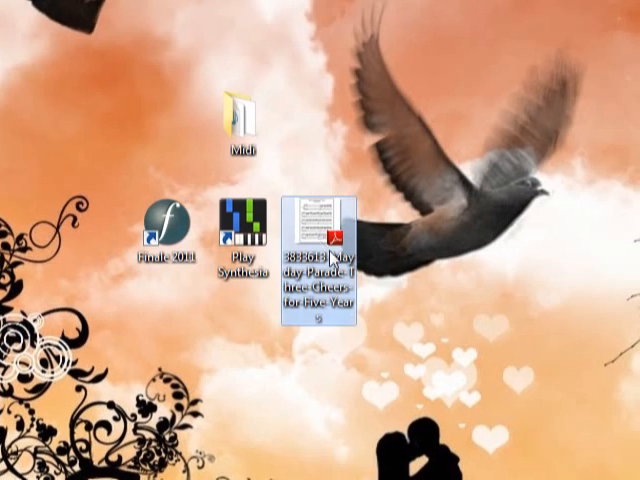
mouse_move(325, 250)
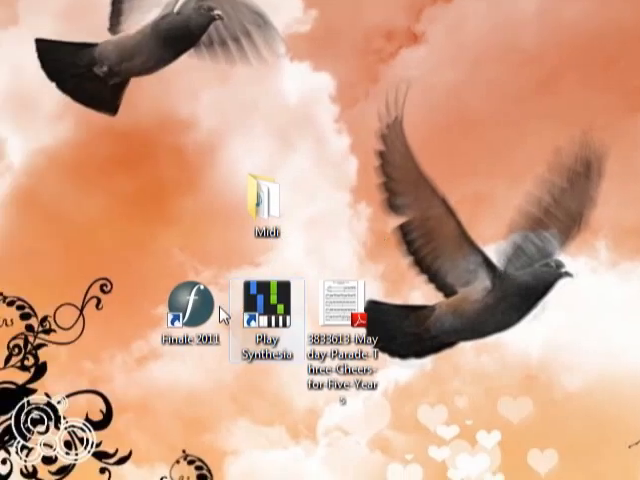
- Bring Finale back up and save the score to the Desktop as 'mayday parade'
double_click(191, 305)
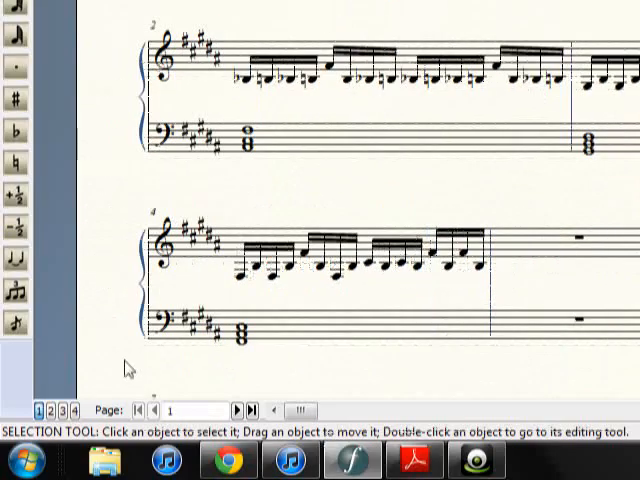
scroll("up", 3)
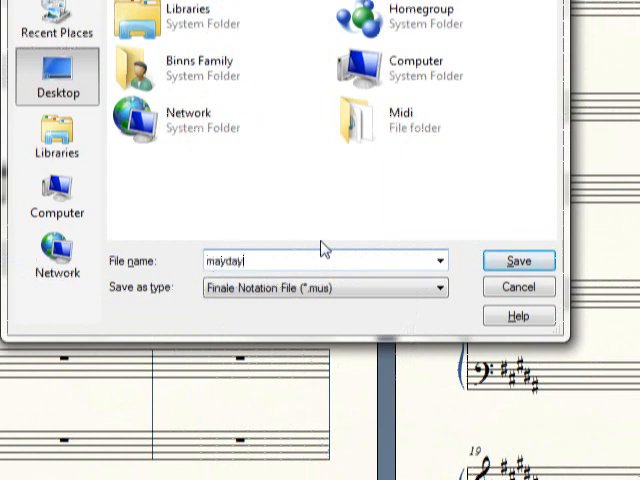
type("parade")
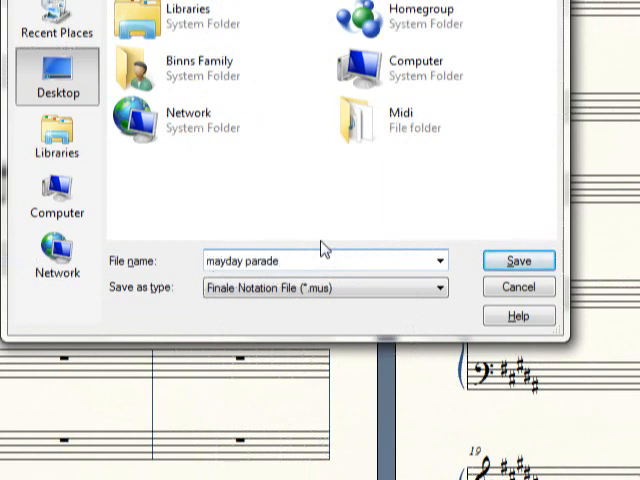
left_click(518, 260)
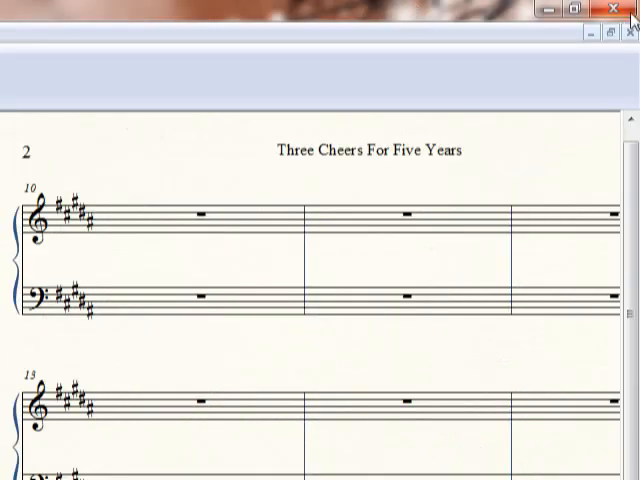
- Close the score and dismiss the Authorize Finale reminder and Learning Center tip
left_click(610, 9)
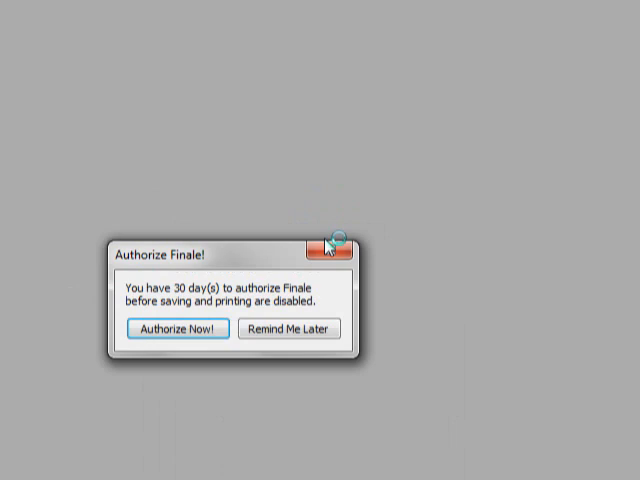
left_click(330, 243)
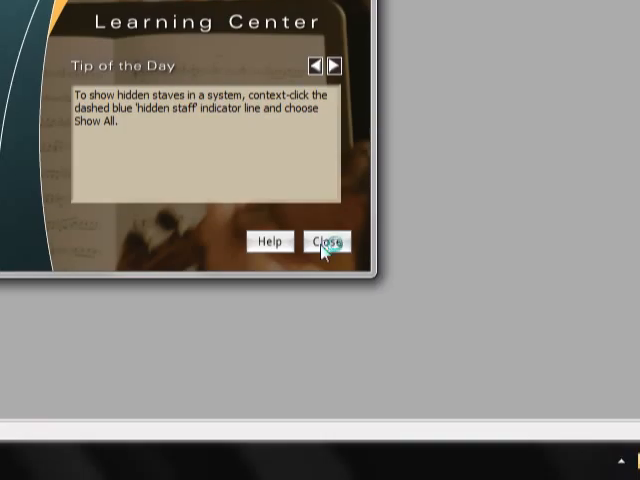
left_click(326, 241)
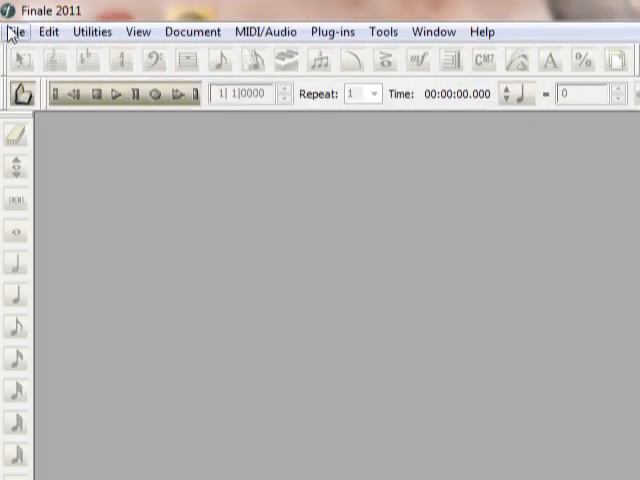
- Start a Setup Wizard document and add Keyboards > Piano as the instrument
left_click(15, 31)
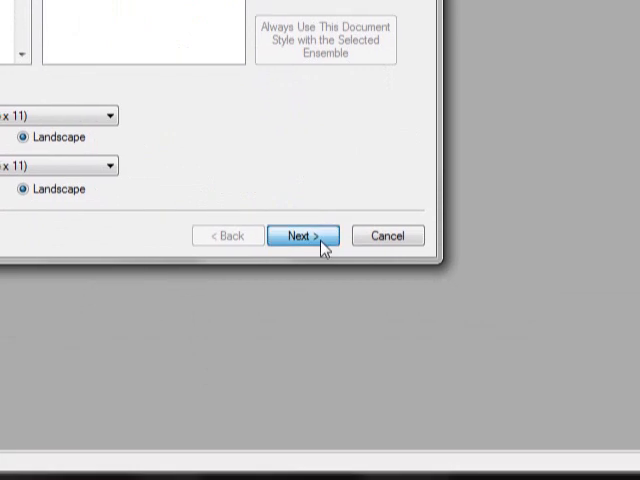
left_click(302, 236)
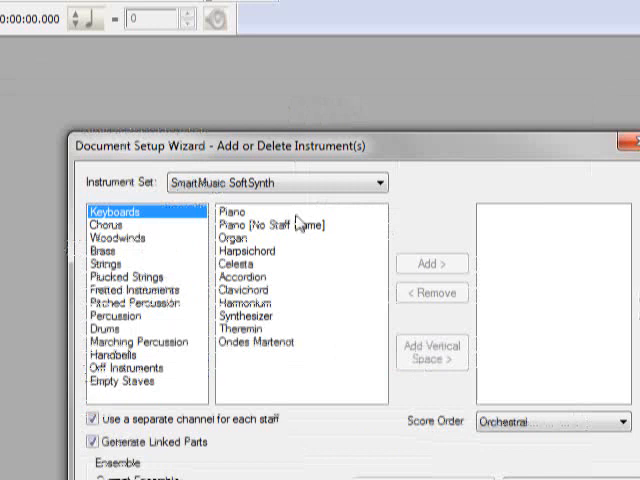
left_click(431, 263)
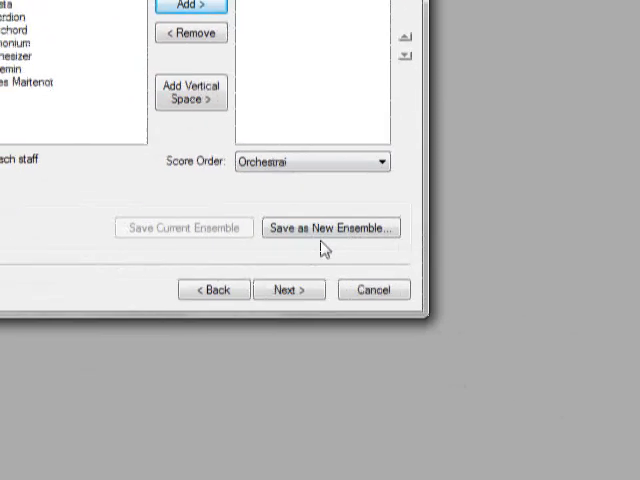
left_click(289, 289)
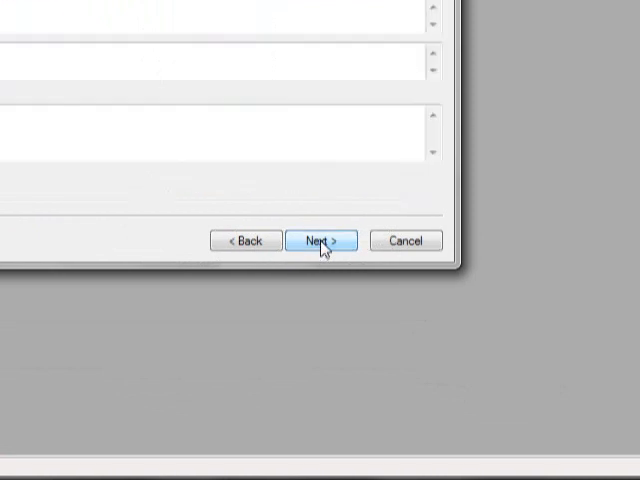
left_click(322, 241)
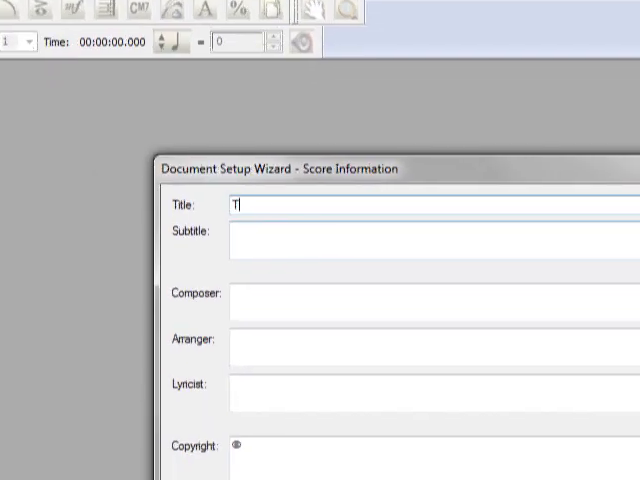
- Enter title 'Three Cheers For Five Years' and composer 'Mayday Parade', fixing the typo
type("hree Chee")
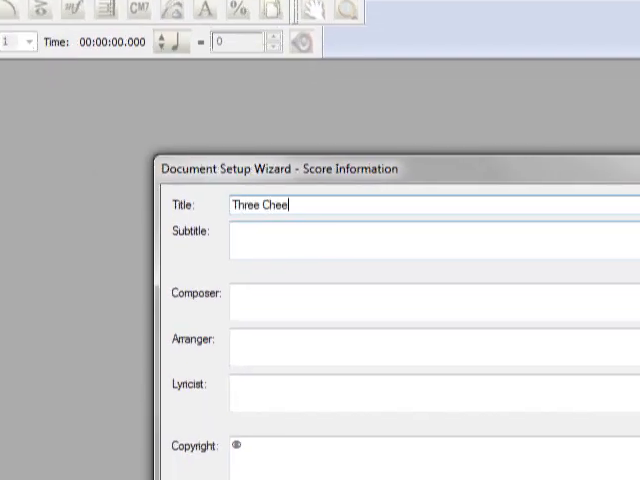
type("rs For Five Y")
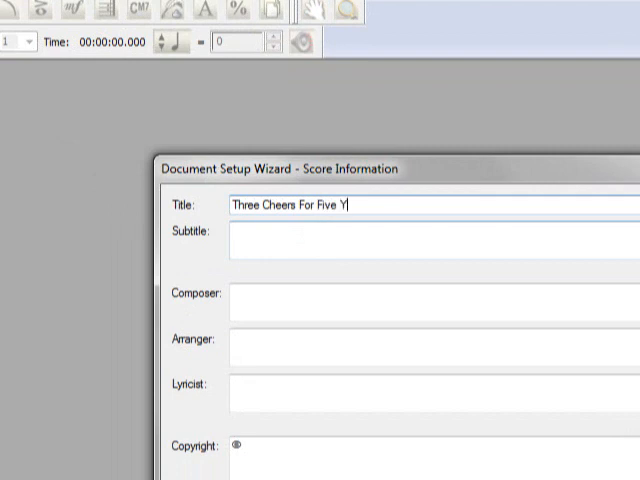
type("ears'")
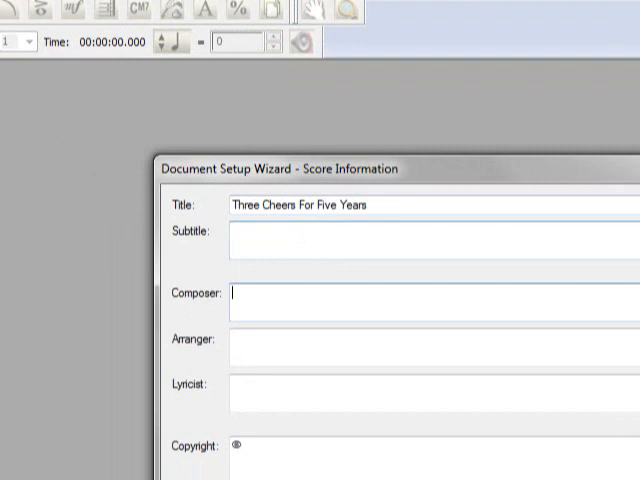
type("Mayday PAra")
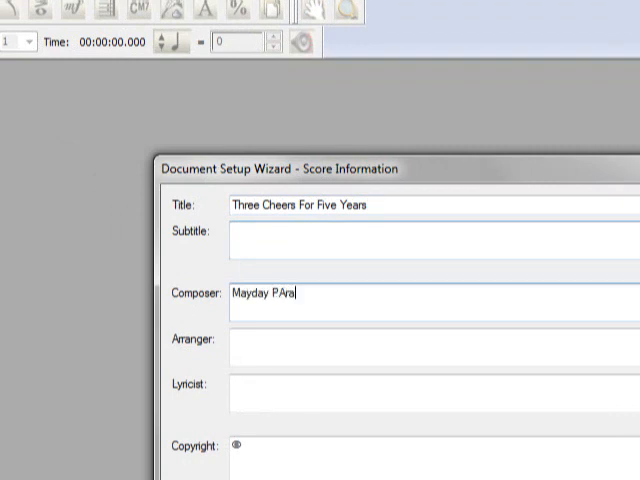
key("Backspace")
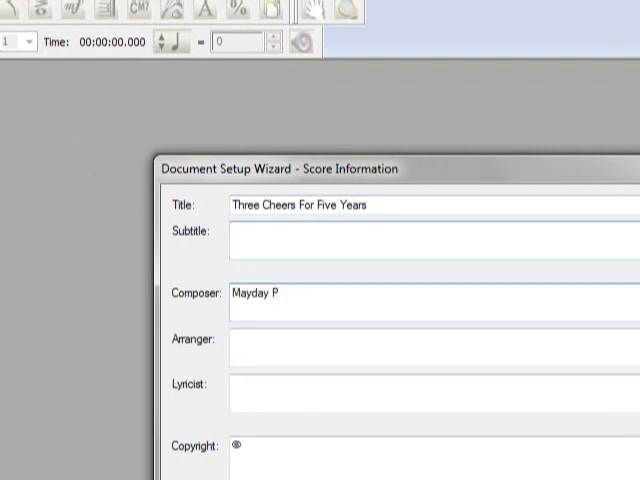
type("arade")
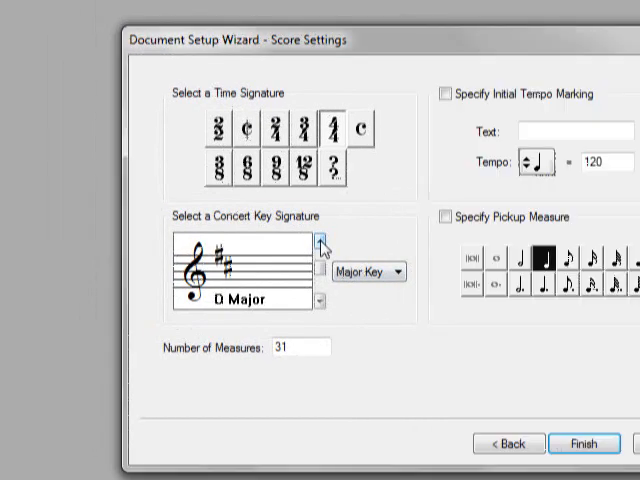
- Raise the key signature to B major, enter 1000 measures, and finish the wizard
left_click(320, 241)
type("10")
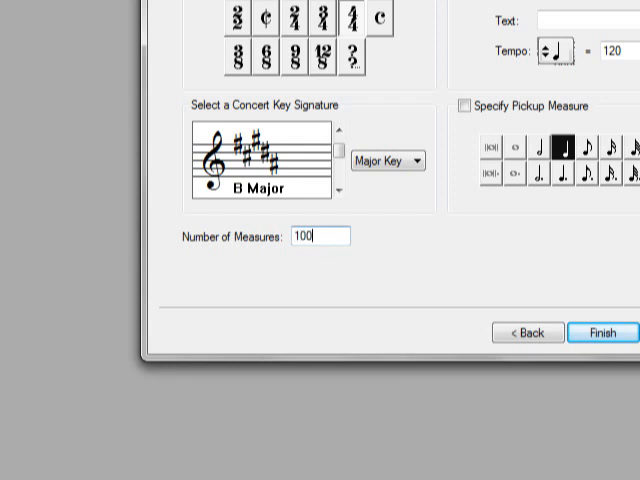
type("0")
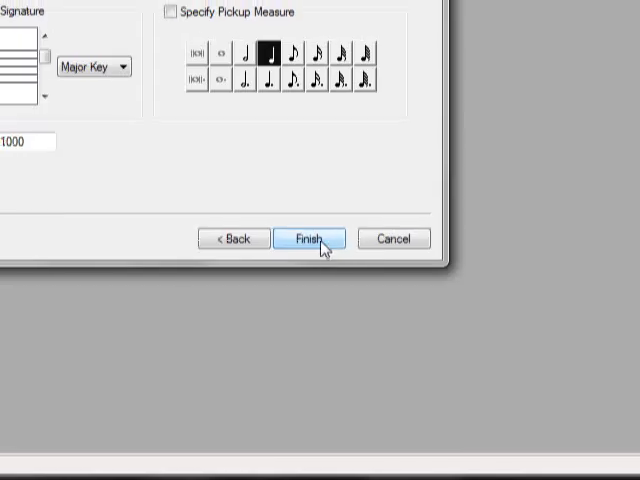
left_click(310, 239)
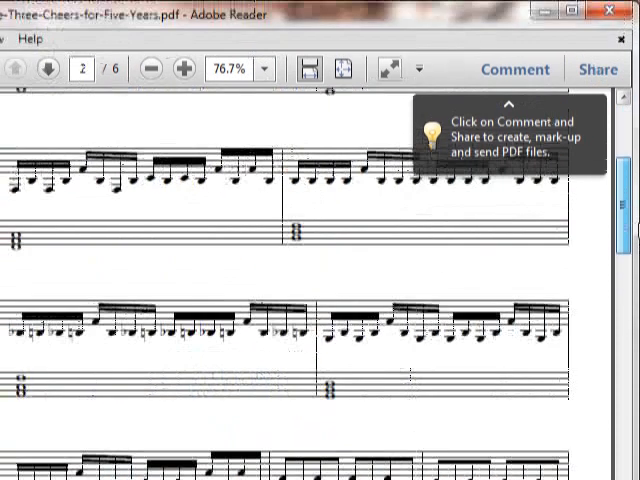
- Scroll through the Three Cheers for Five Years sheet-music PDF in Adobe Reader
scroll("up", 3)
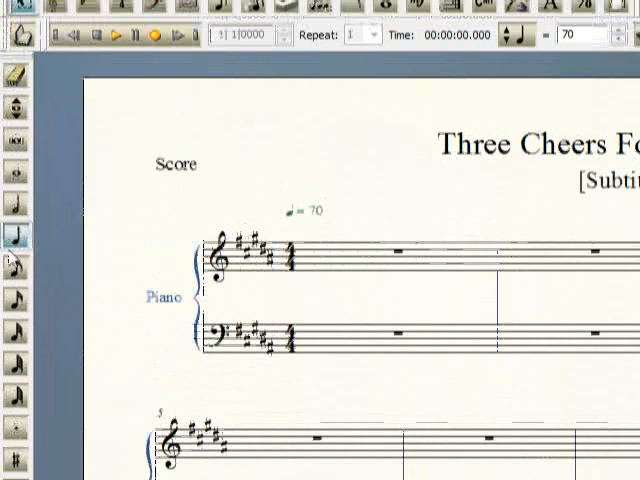
- Pick sixteenth-note Simple Entry and return to Finale to enter notes in measure 1
left_click(300, 210)
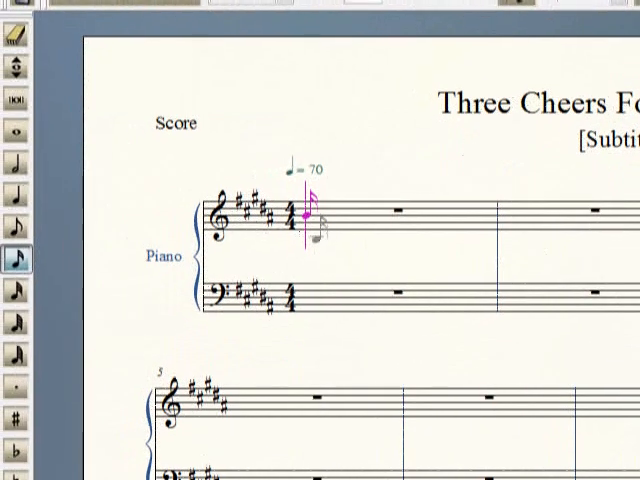
scroll("down", 3)
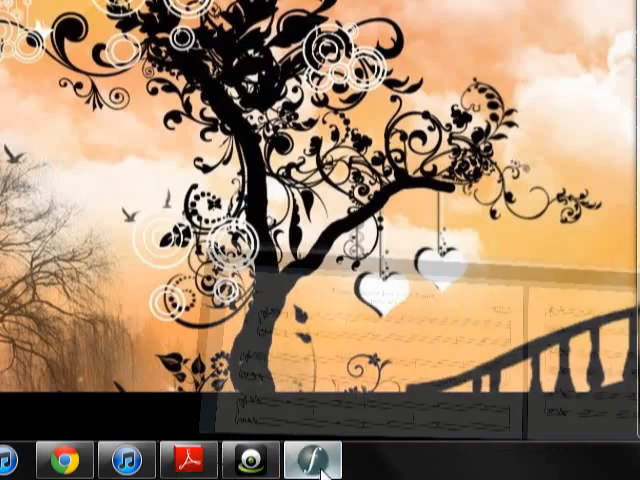
left_click(313, 459)
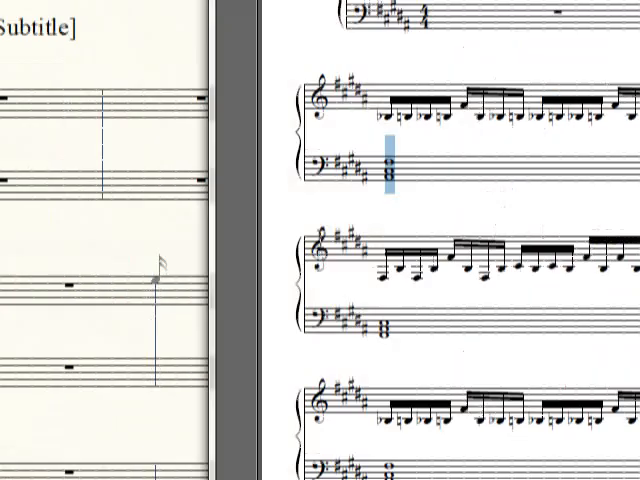
scroll("up", 3)
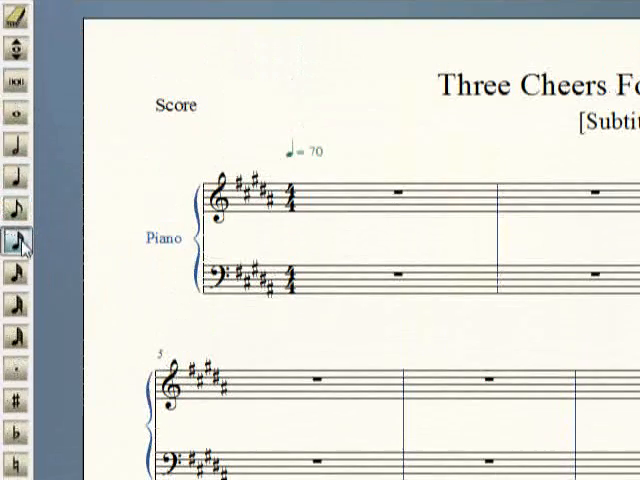
scroll("down", 3)
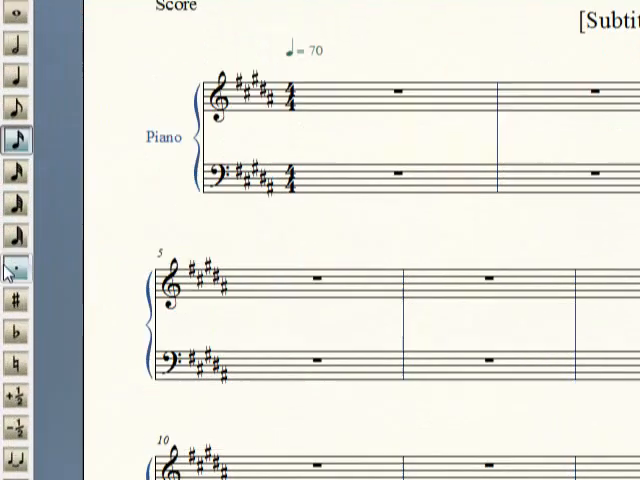
scroll("down", 3)
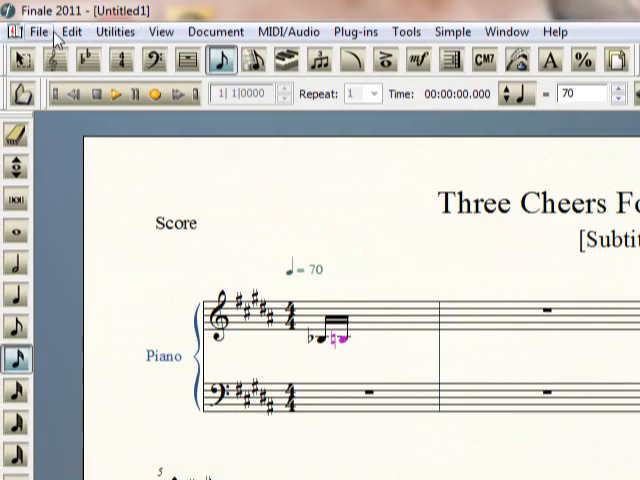
- Open mayday parade.mus from the Desktop using File > Open
left_click(38, 31)
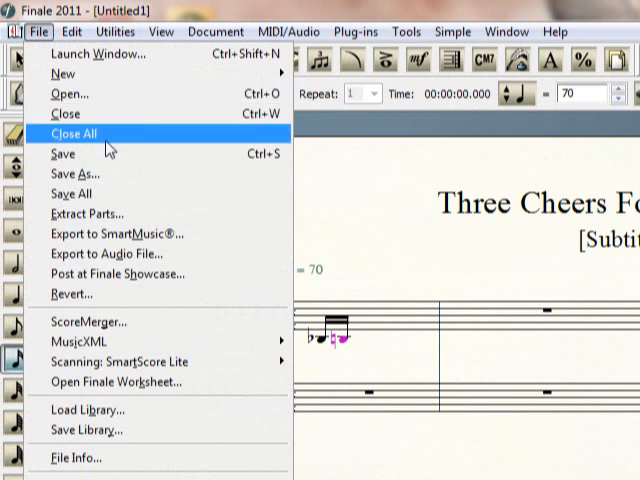
left_click(66, 93)
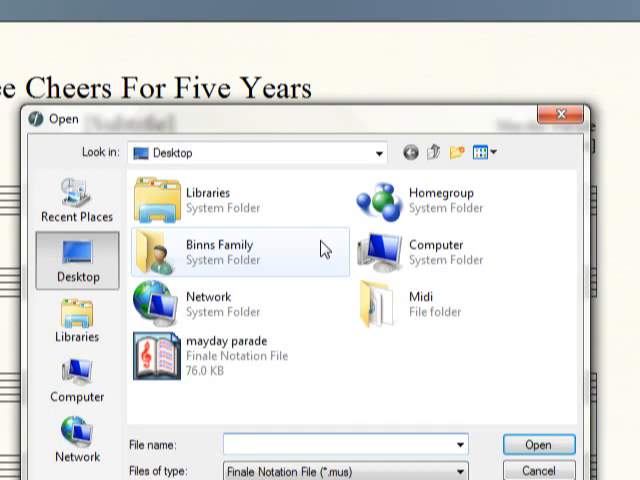
left_click(538, 444)
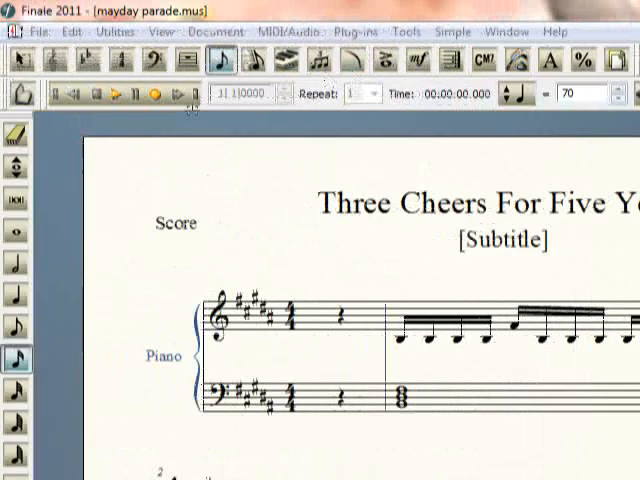
mouse_move(118, 95)
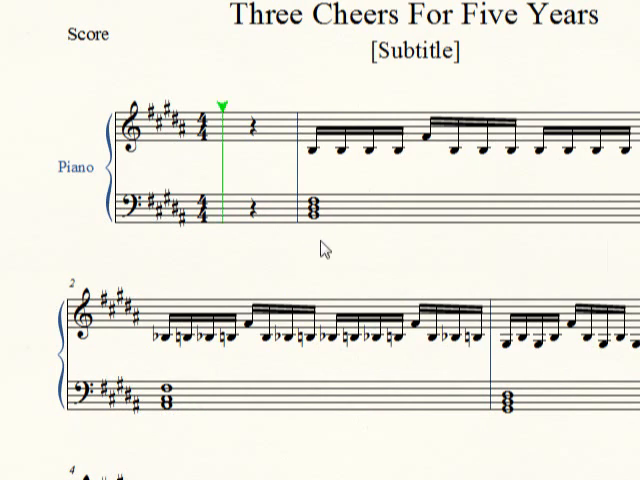
- Play back the mayday parade score, then open the File menu
scroll("up", 3)
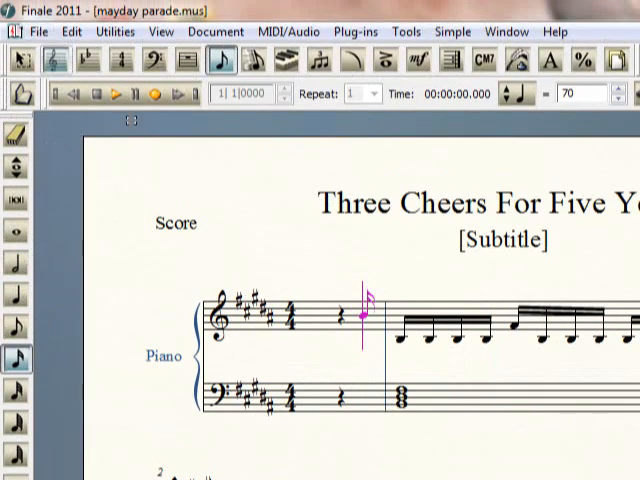
left_click(39, 31)
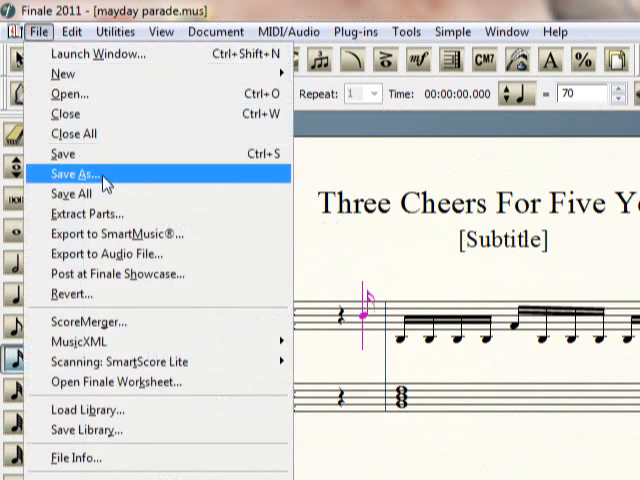
- Save the score as MIDI file 'Mayday Parade', replacing the existing copy
left_click(78, 172)
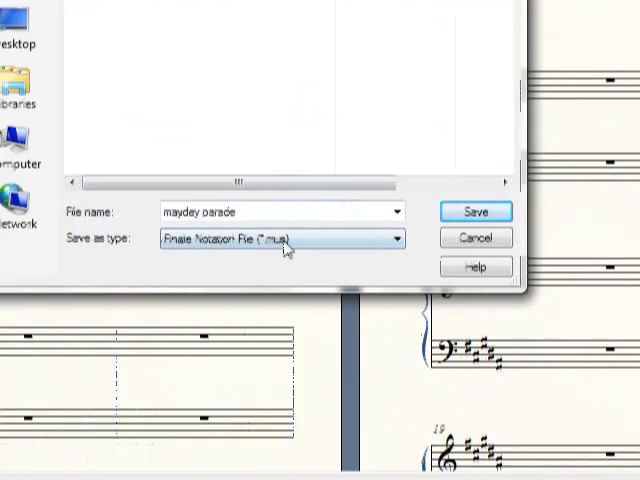
left_click(390, 237)
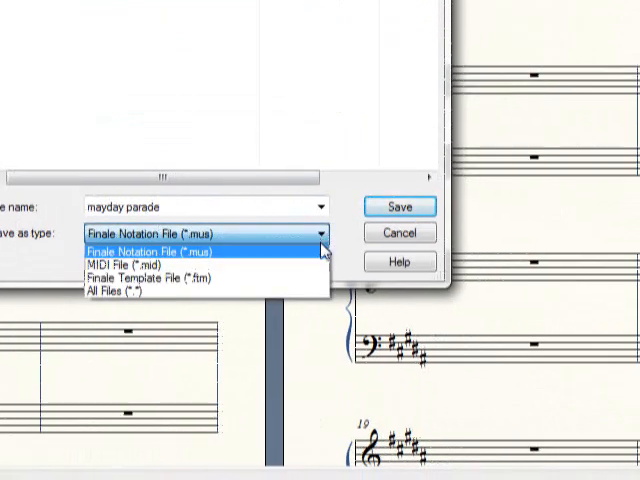
left_click(127, 262)
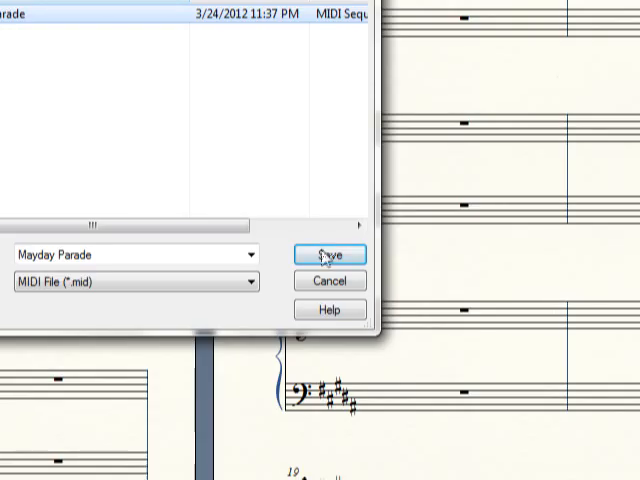
left_click(330, 255)
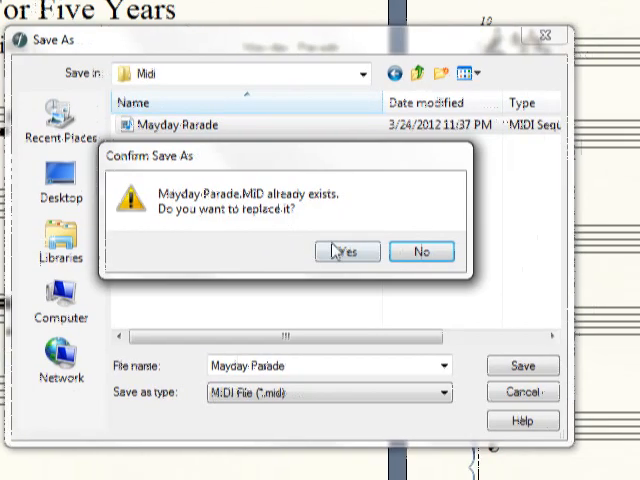
left_click(347, 251)
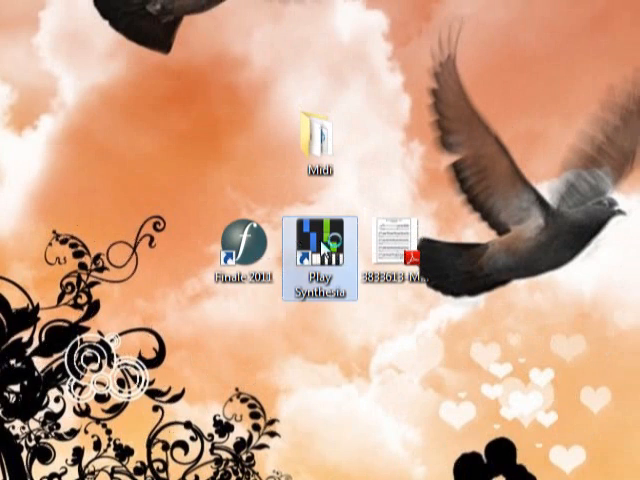
- Launch Synthesia, go to the song list, and open the song folder manager
double_click(330, 240)
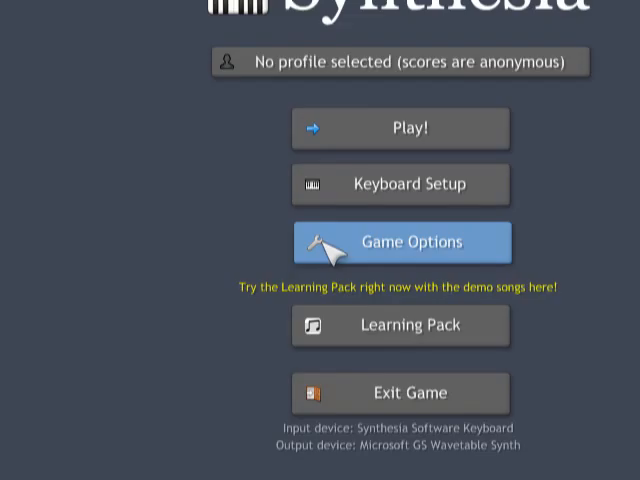
left_click(400, 128)
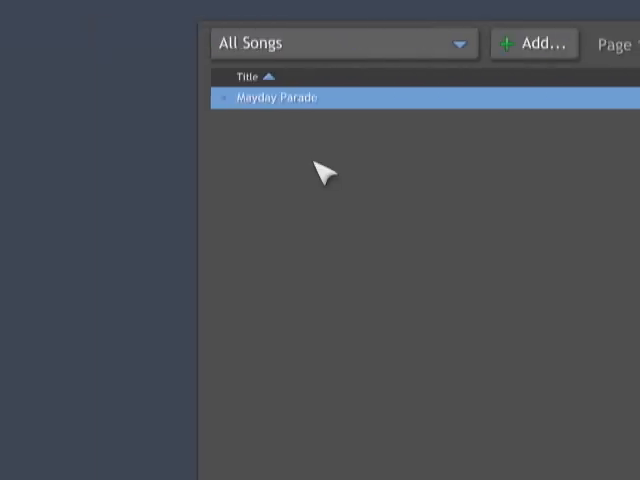
mouse_move(318, 45)
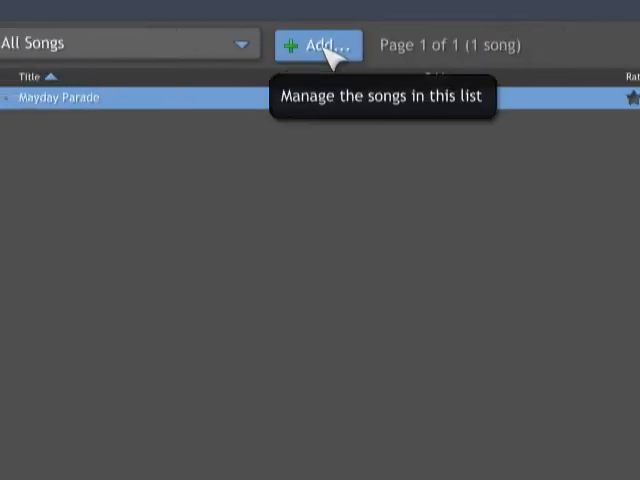
left_click(317, 44)
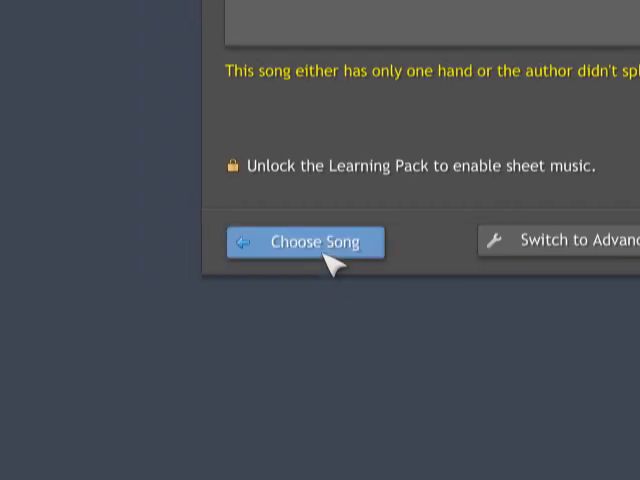
left_click(305, 242)
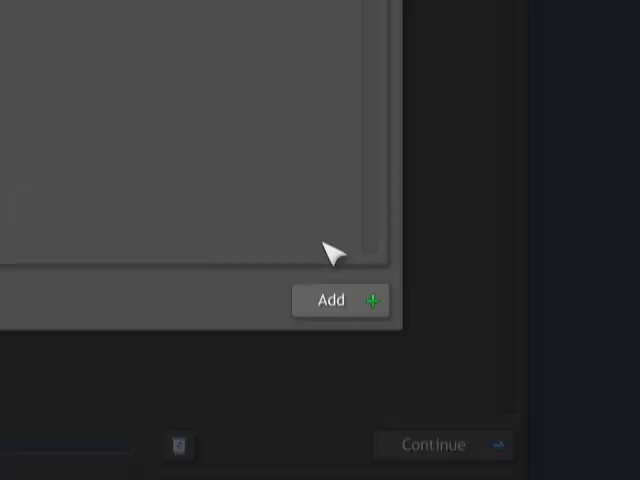
- Add the Desktop Midi folder as a song source and return to the song list
left_click(330, 300)
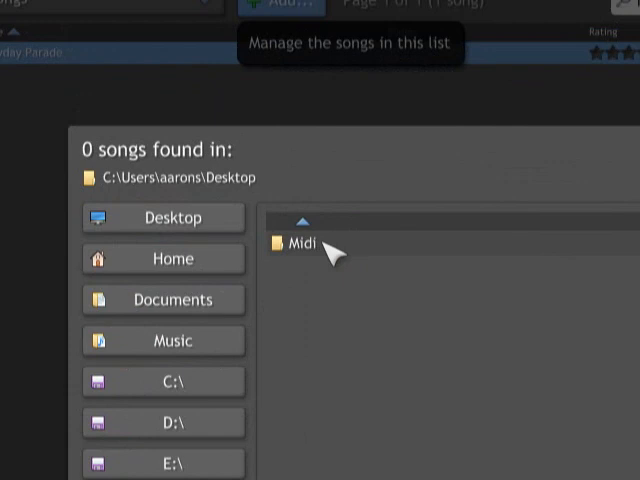
double_click(300, 242)
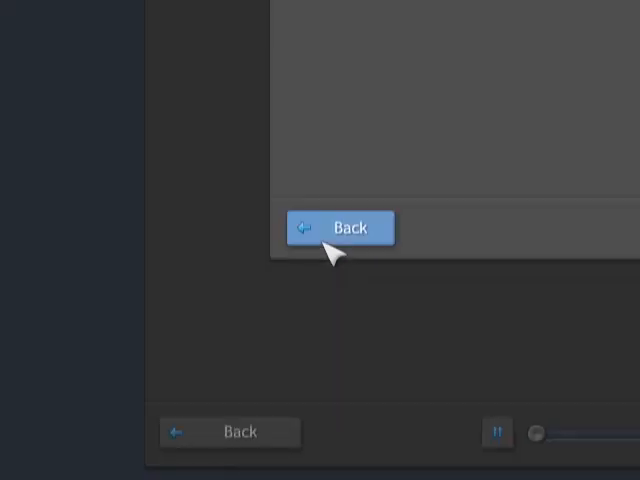
left_click(341, 228)
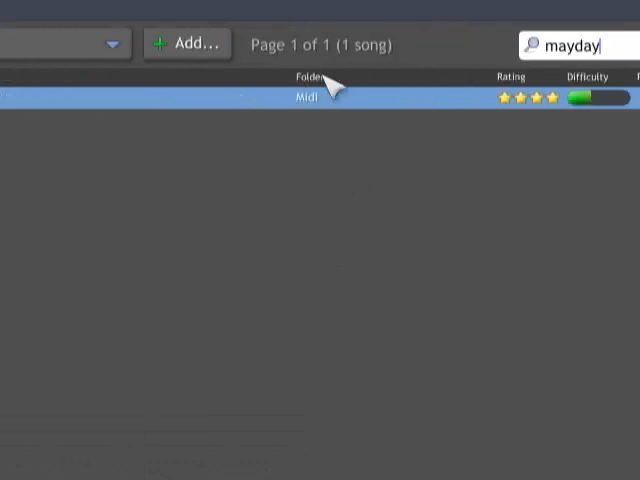
mouse_move(335, 205)
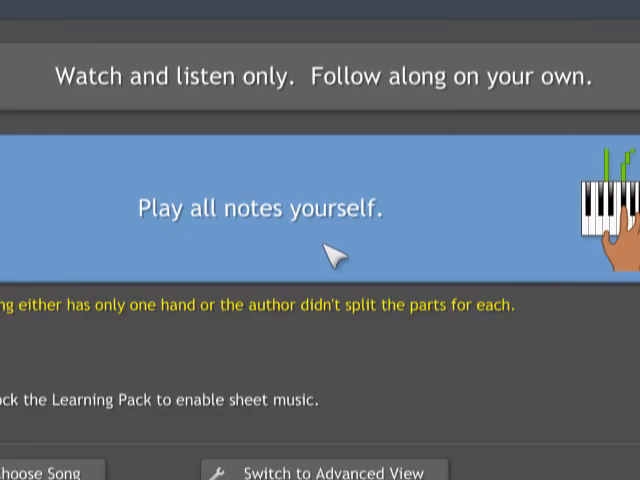
- Scroll through Synthesia, then exit the game back to the desktop
scroll("down", 3)
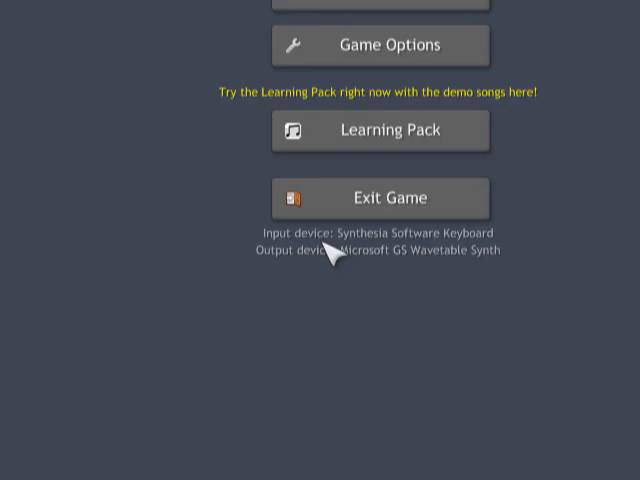
left_click(380, 197)
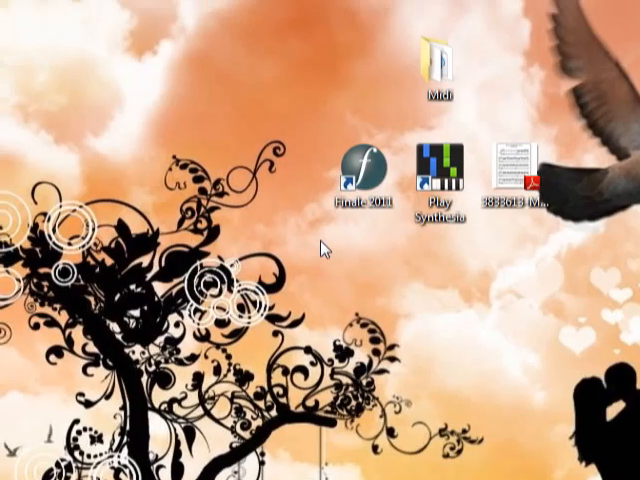